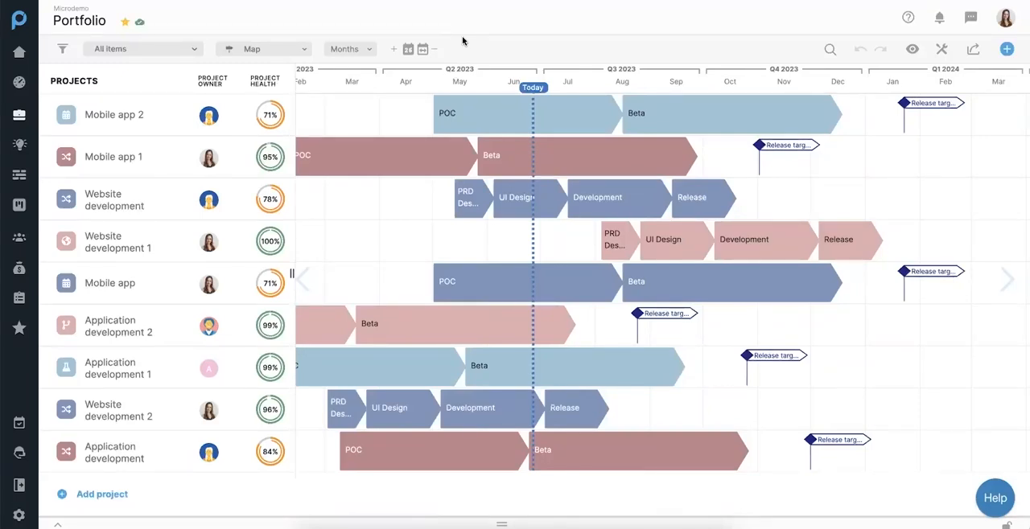
pyautogui.moveTo(446, 32)
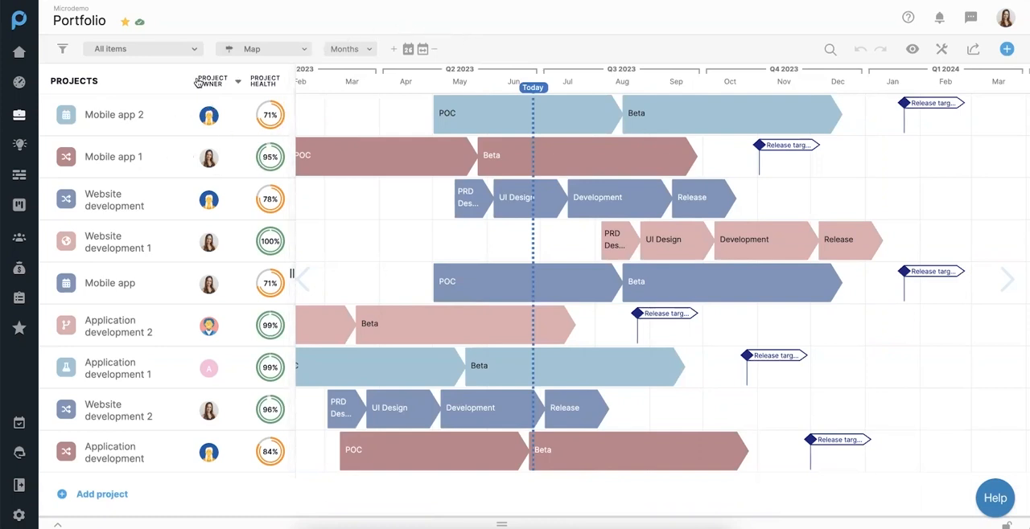
# Apply the Top Priority Projects saved view, then return to All items listing all nine projects
pyautogui.click(143, 48)
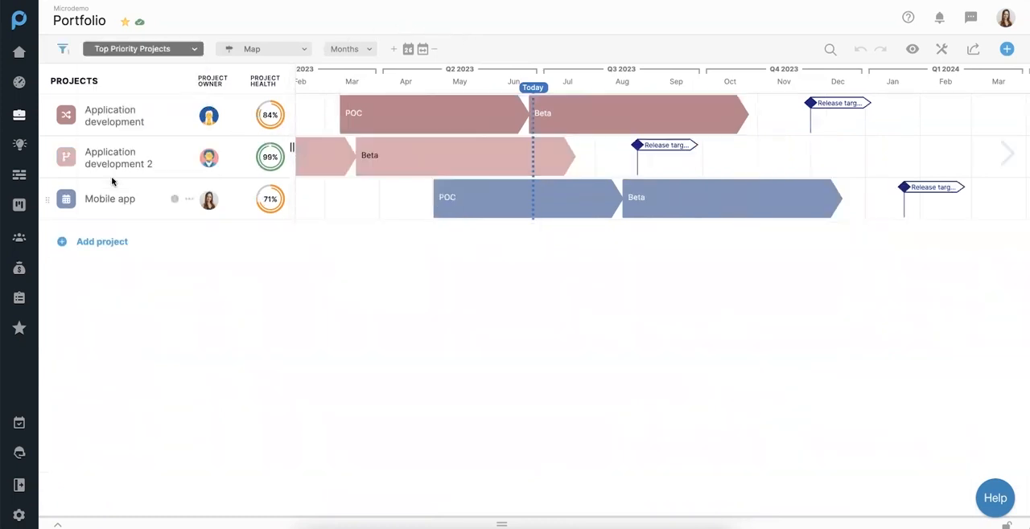
pyautogui.click(142, 49)
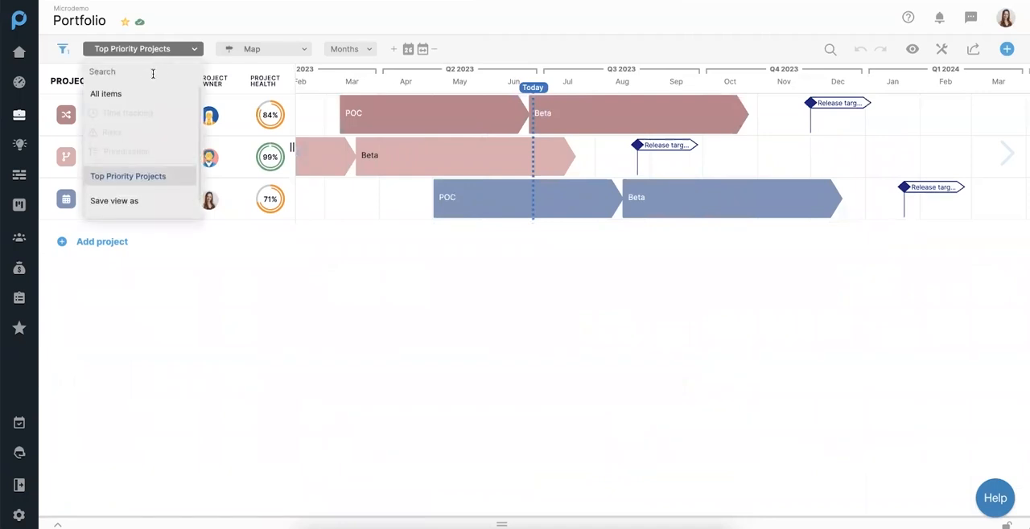
pyautogui.click(105, 93)
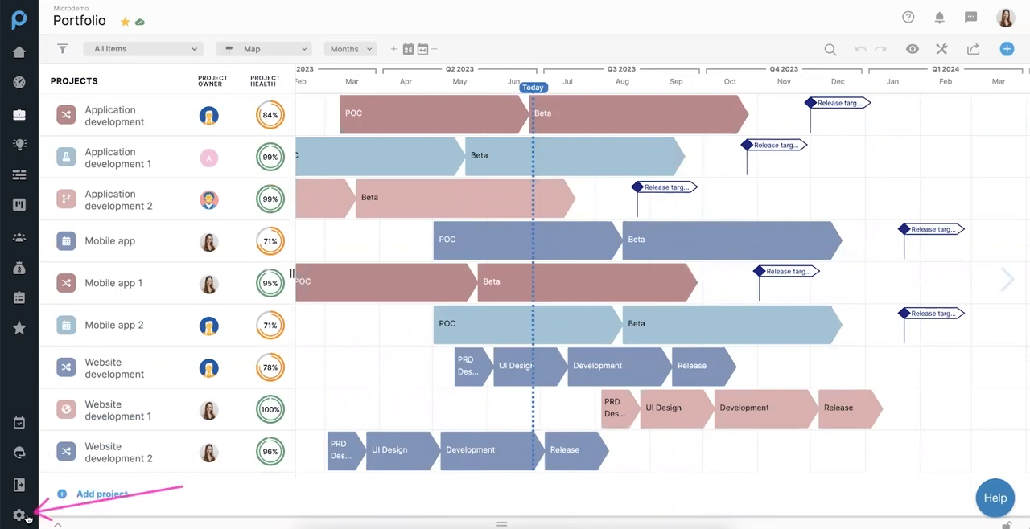
# In the space settings' Prioritization page, add a fifth business driver with default weight 1
pyautogui.click(19, 515)
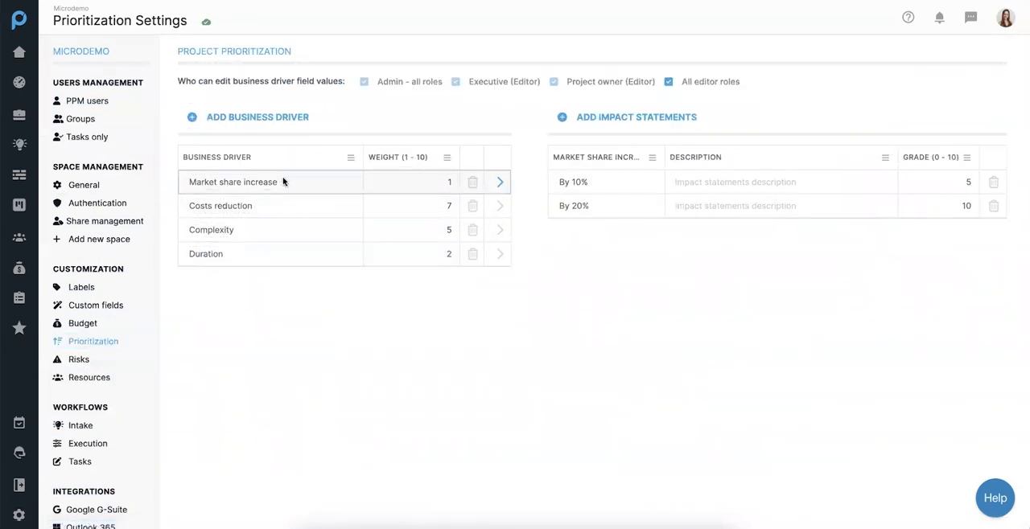
pyautogui.moveTo(303, 184)
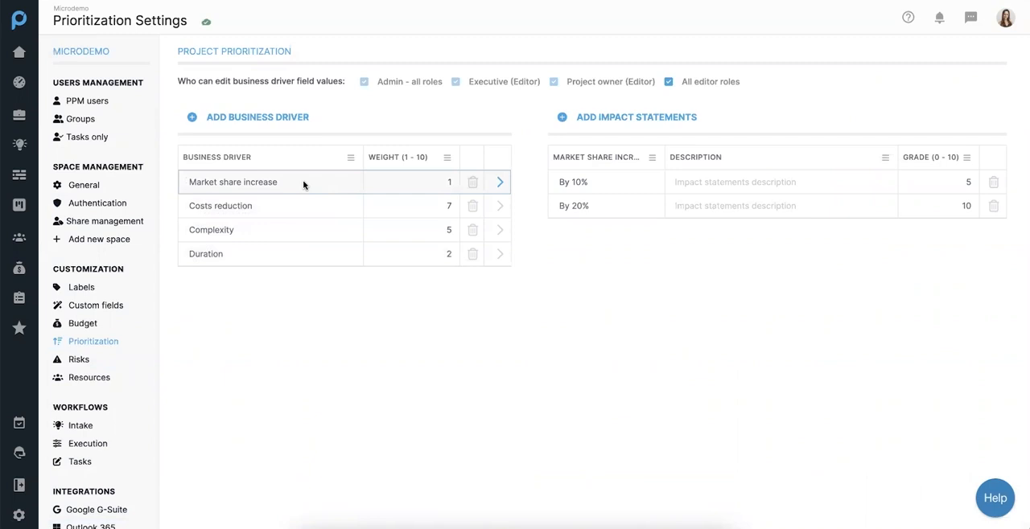
pyautogui.moveTo(412, 187)
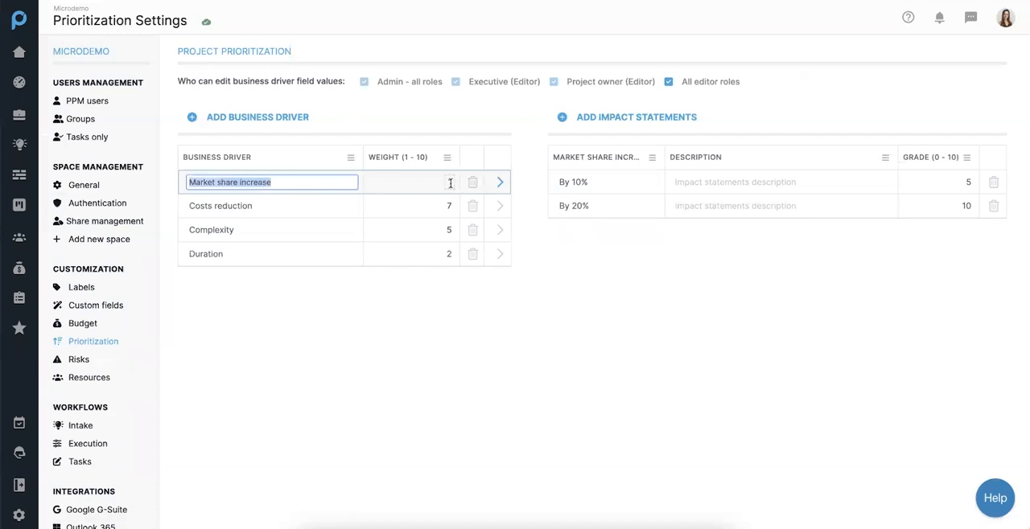
pyautogui.click(411, 182)
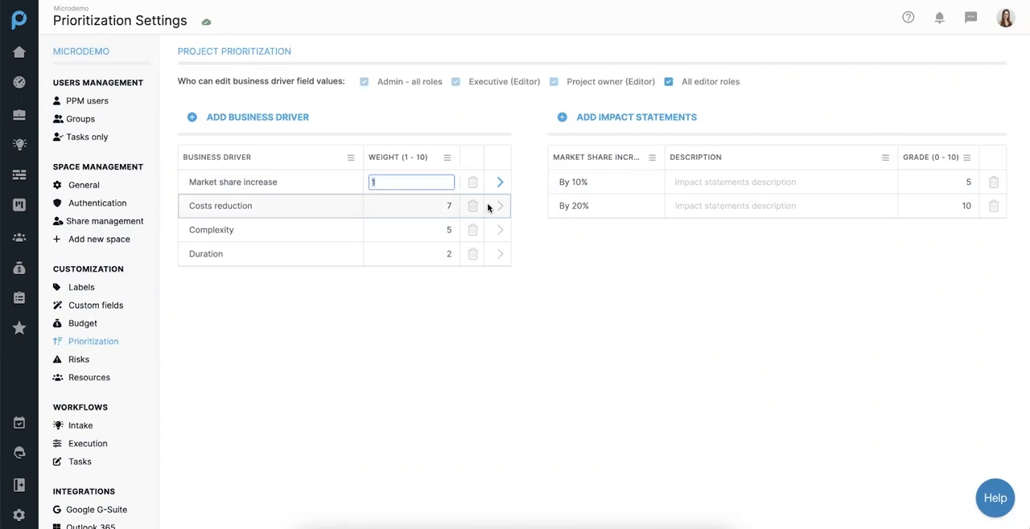
pyautogui.click(498, 206)
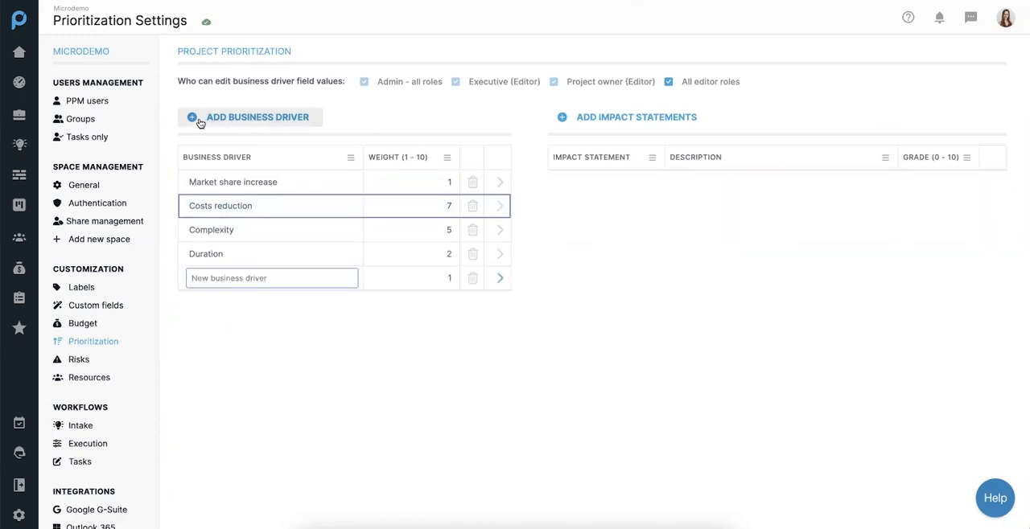
# Name the new driver 'Value to customer', set its weight to 3, and add a blank impact statement
pyautogui.write('Value to customer')
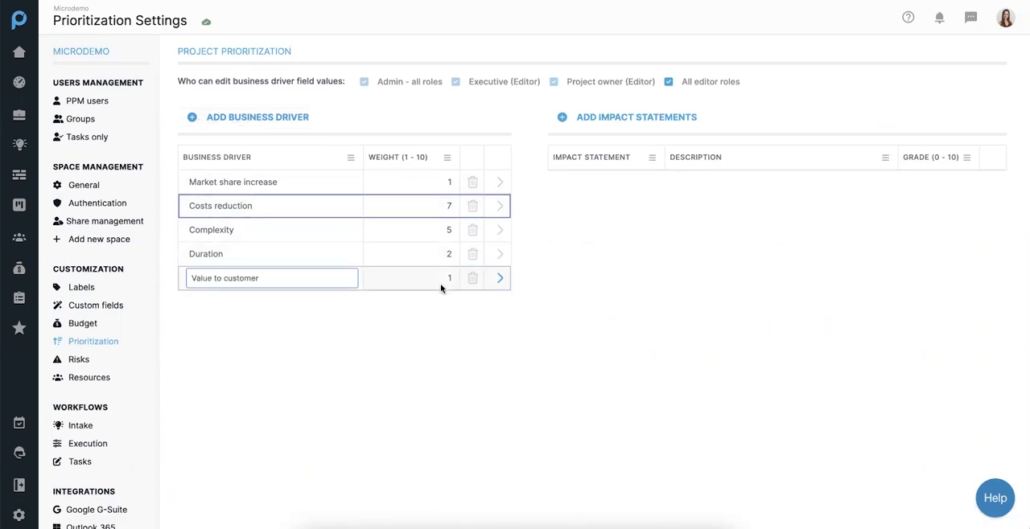
pyautogui.click(411, 278)
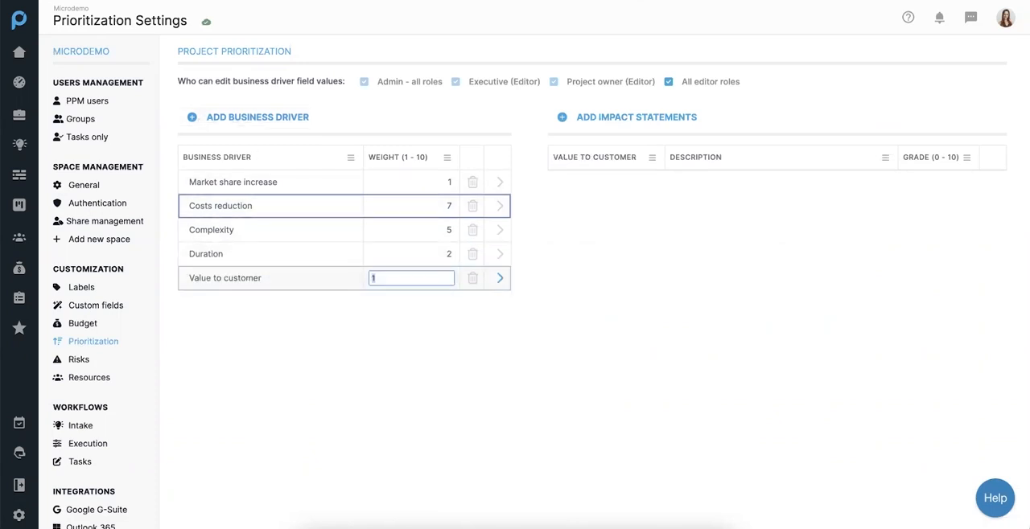
pyautogui.write('3')
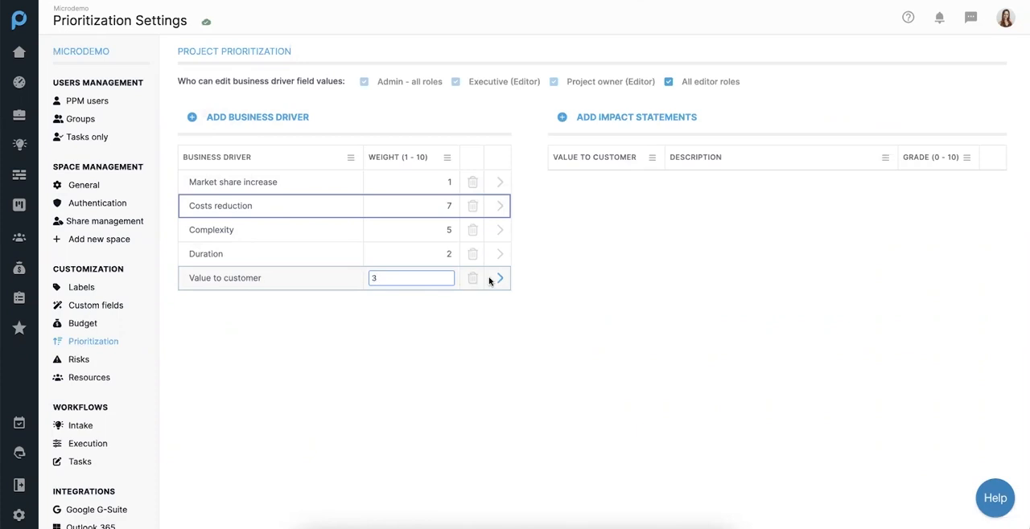
pyautogui.click(499, 278)
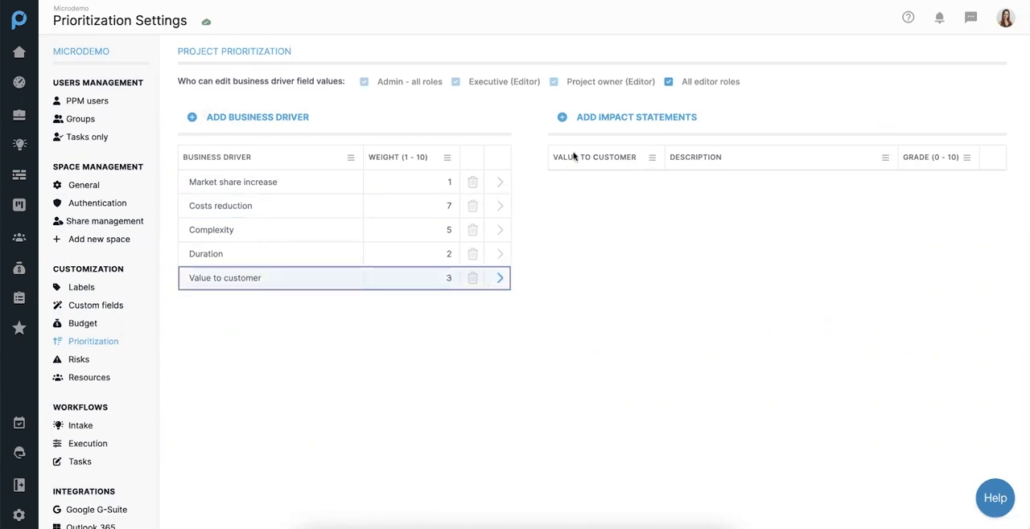
pyautogui.click(635, 117)
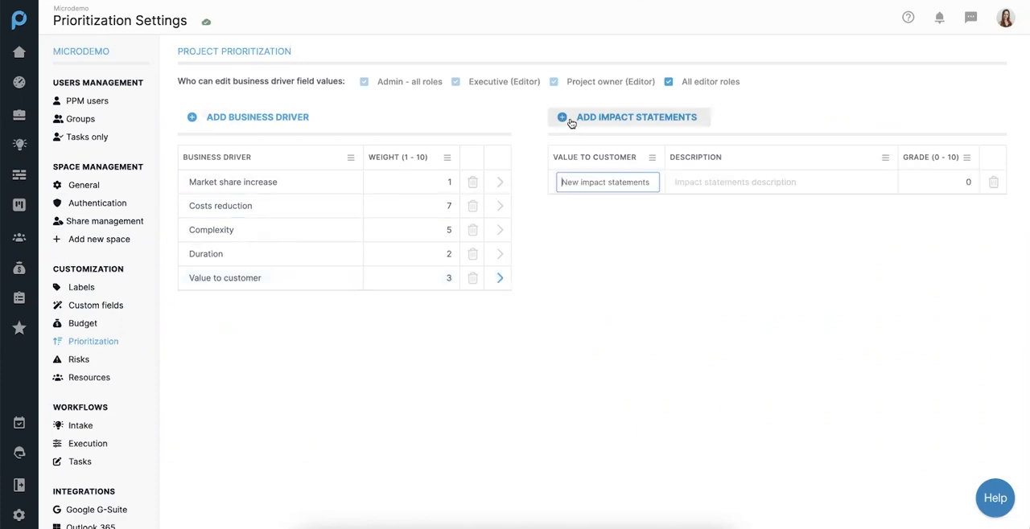
# Add impact statements A little (1), Some value (5) and Essential to customer (9)
pyautogui.write('A little')
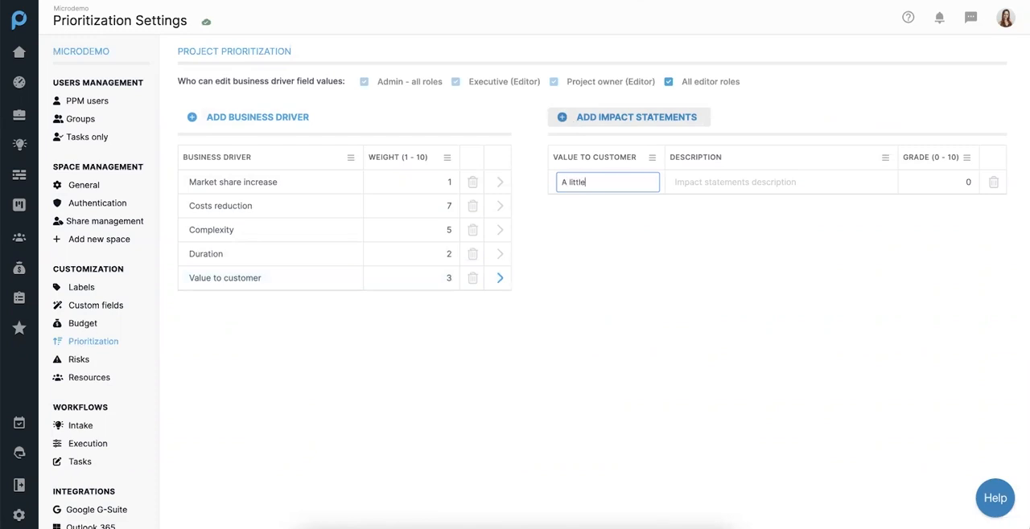
pyautogui.write('Some va')
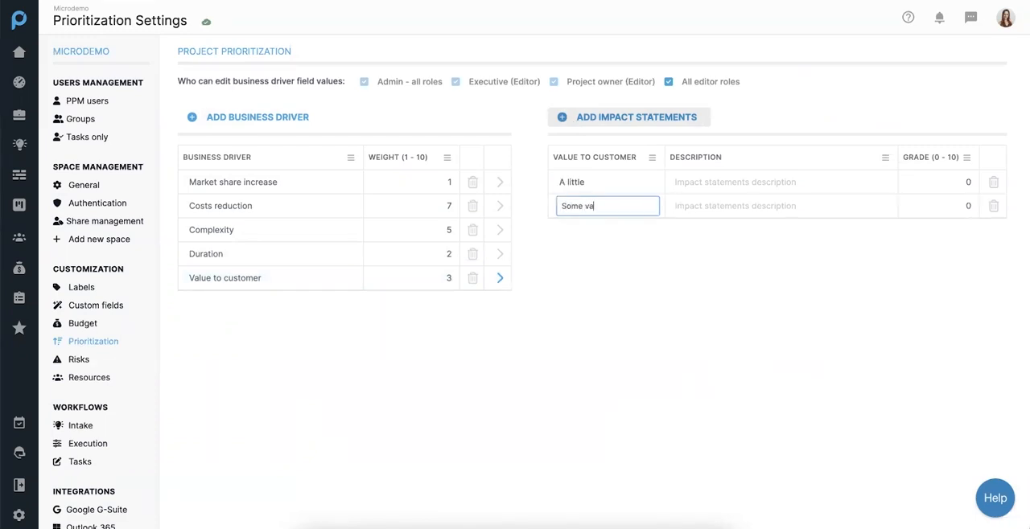
pyautogui.write('Essential to customer')
pyautogui.click(937, 181)
pyautogui.write('1')
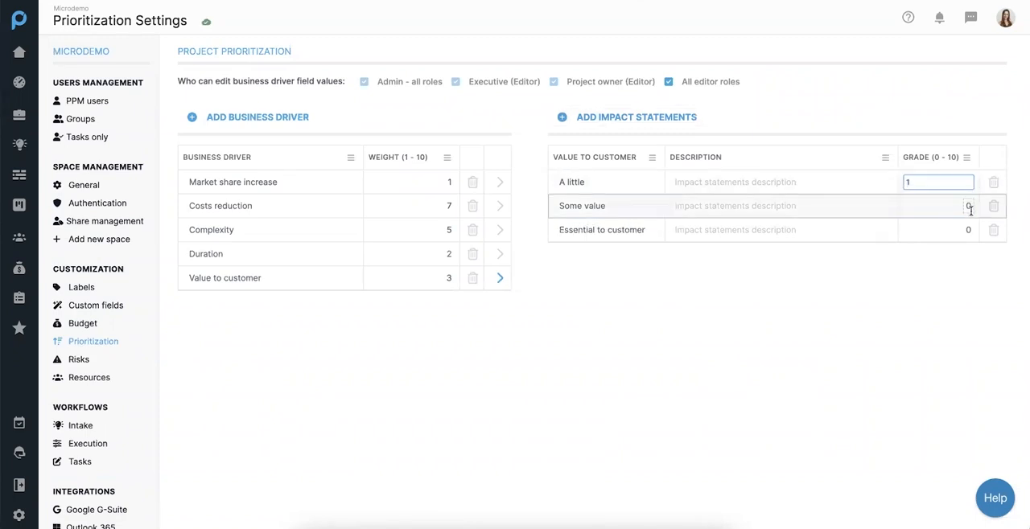
pyautogui.write('5')
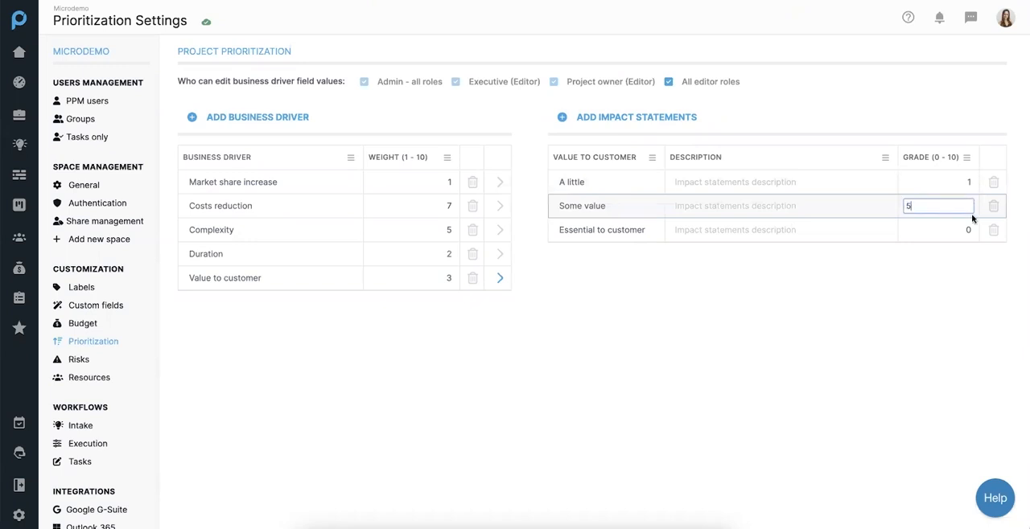
pyautogui.click(937, 230)
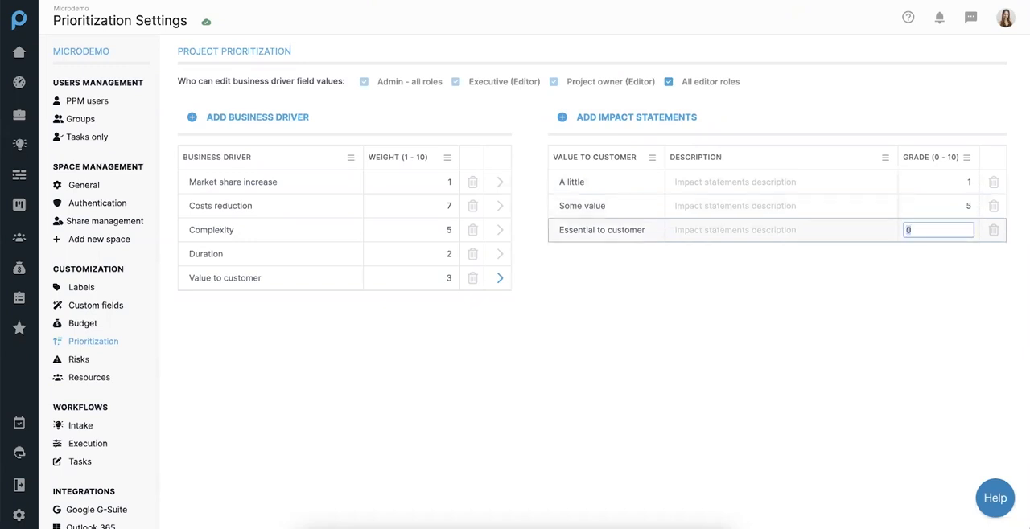
pyautogui.write('9')
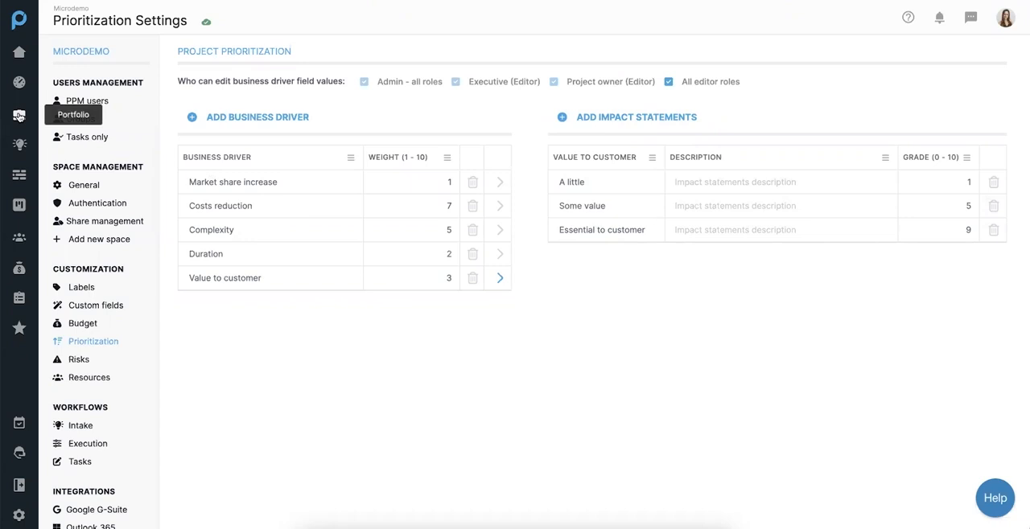
# Return to the portfolio and show it as the Prioritization list with driver, score and rank columns
pyautogui.click(18, 115)
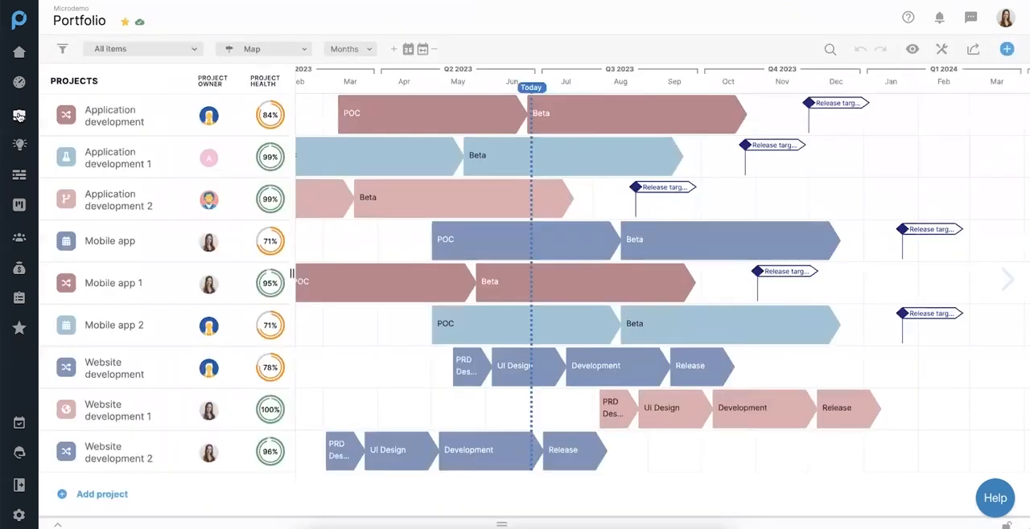
pyautogui.click(264, 48)
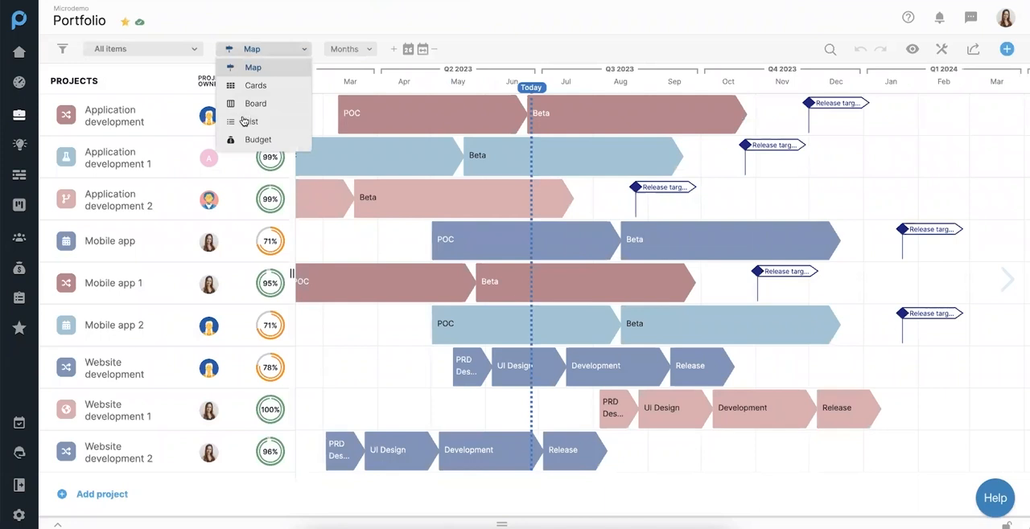
pyautogui.click(250, 120)
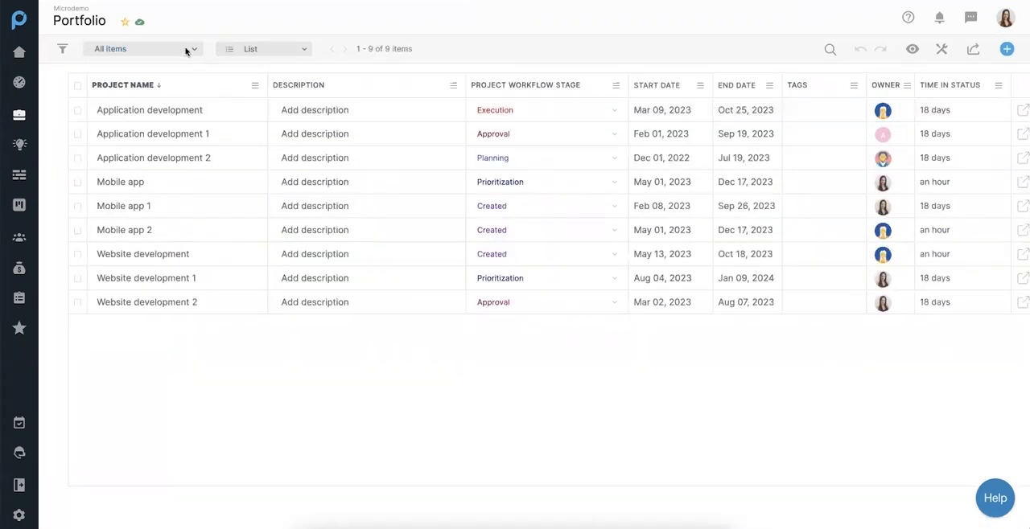
pyautogui.click(143, 48)
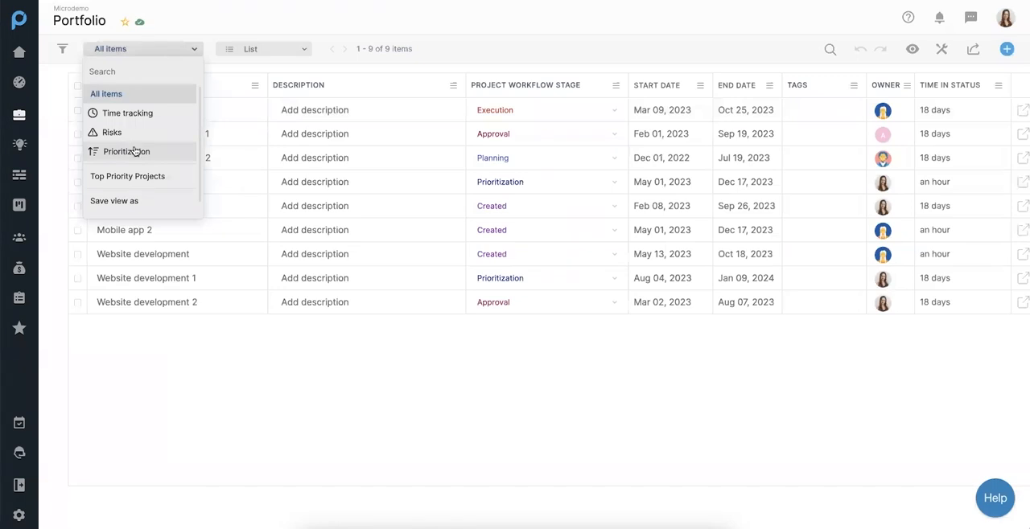
pyautogui.click(127, 152)
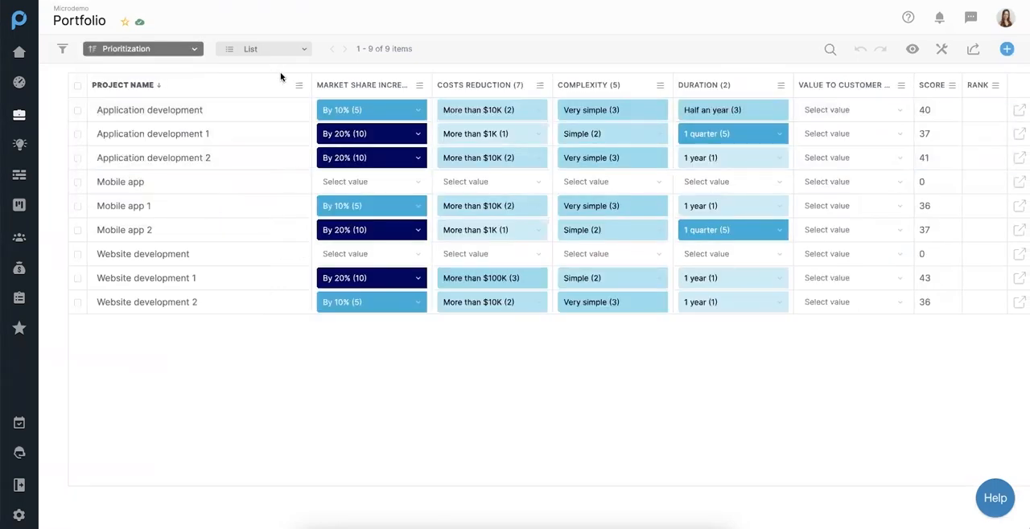
pyautogui.moveTo(688, 84)
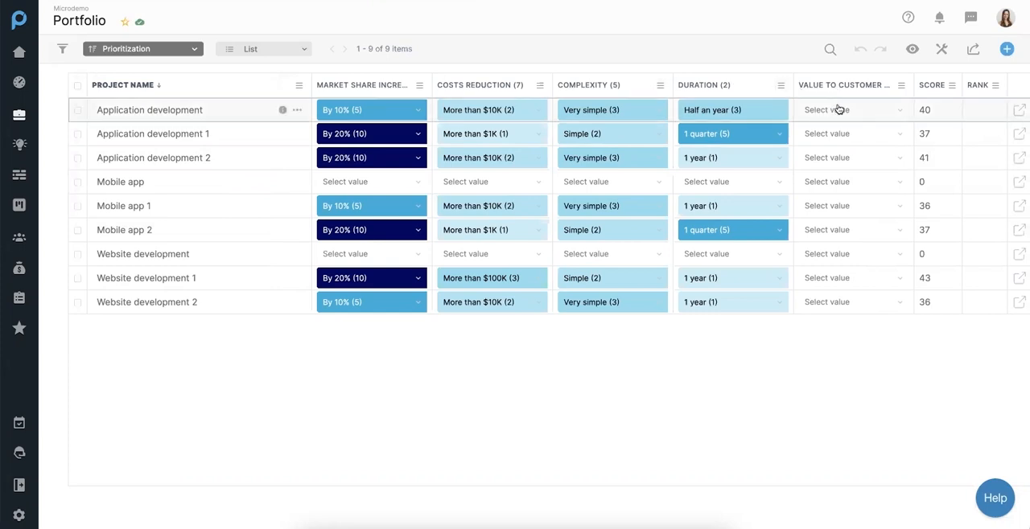
pyautogui.moveTo(909, 168)
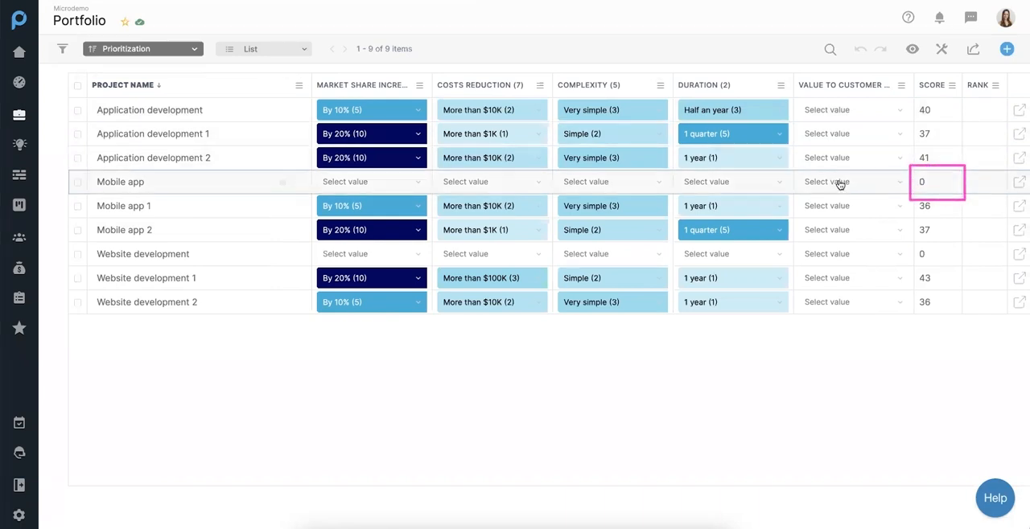
# Set Mobile app to By 10% market share, Very simple complexity and Essential to customer, score 63
pyautogui.click(371, 181)
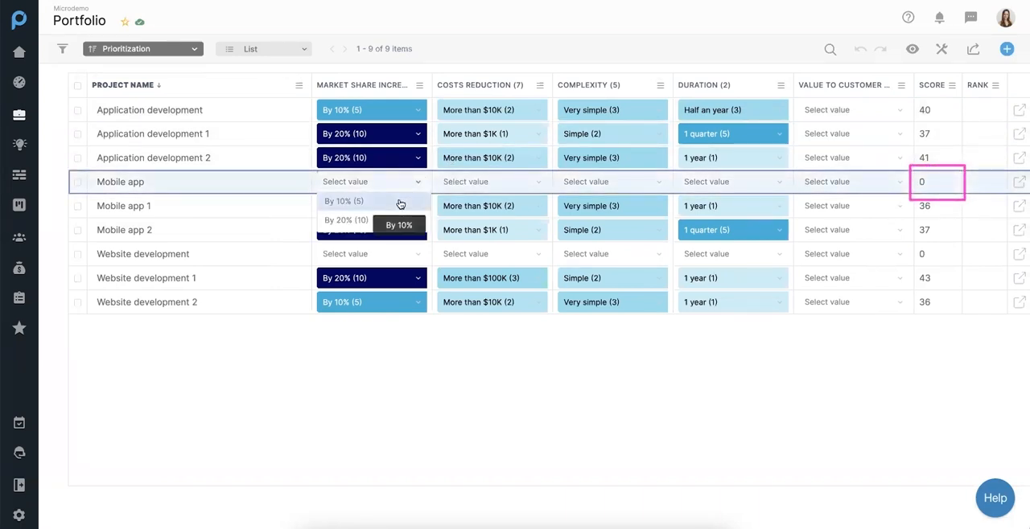
pyautogui.click(344, 201)
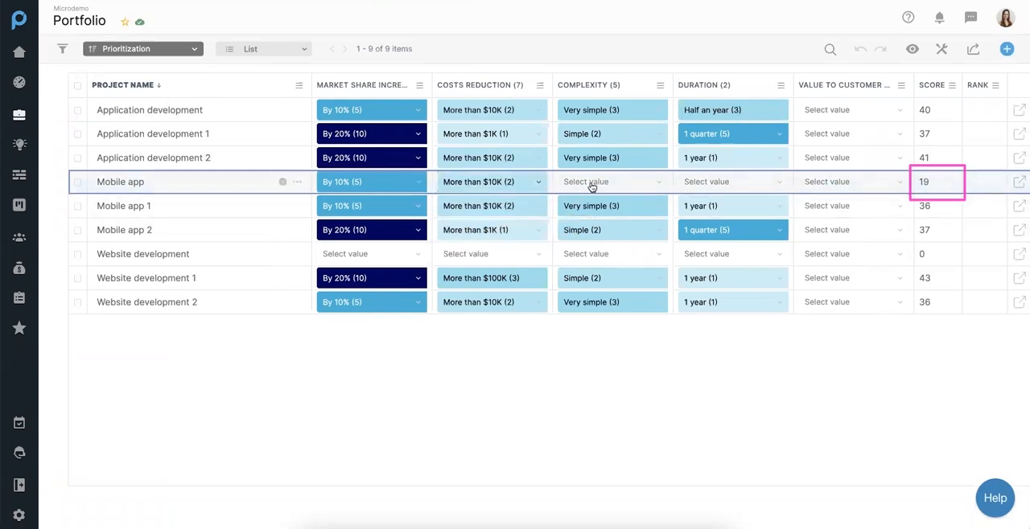
pyautogui.click(611, 181)
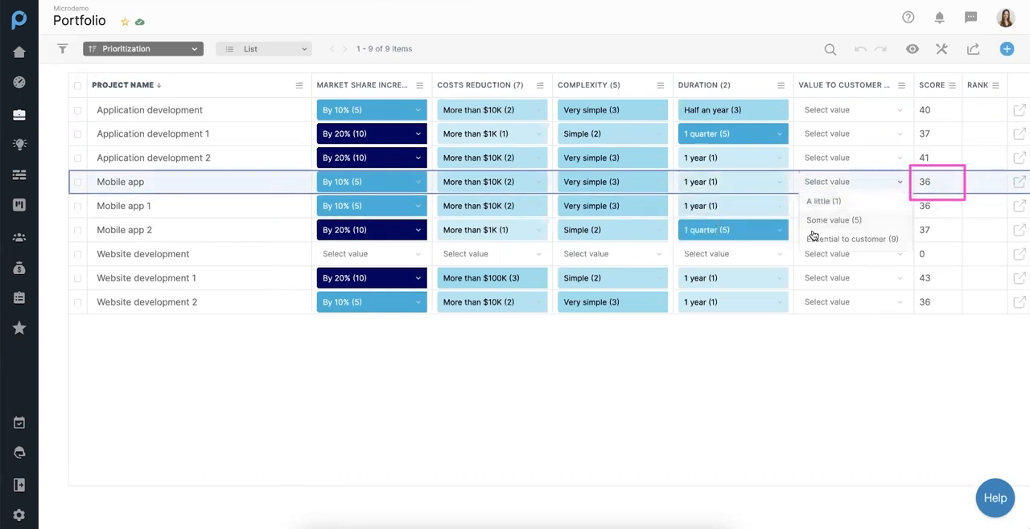
pyautogui.click(853, 239)
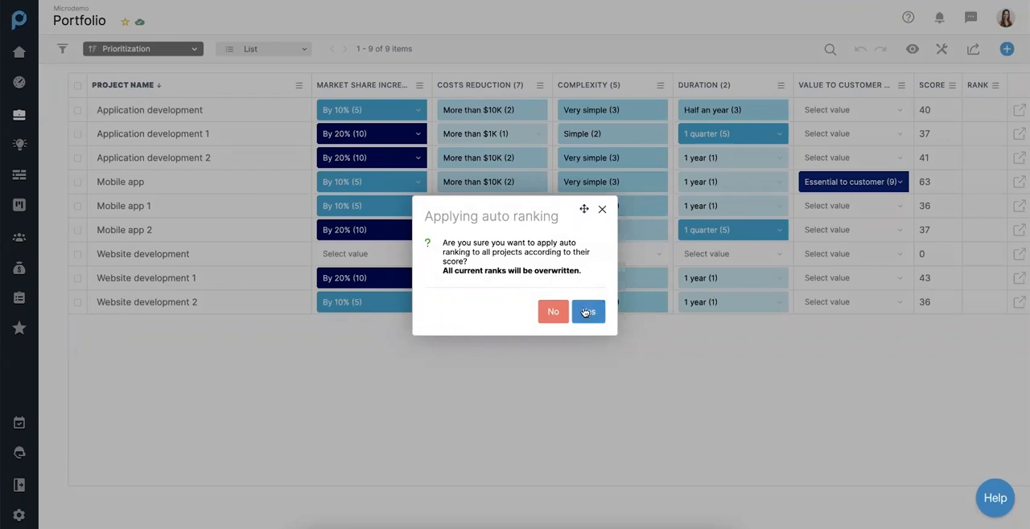
# Confirm auto ranking of all projects by score, placing Mobile app at rank 1.0
pyautogui.click(587, 311)
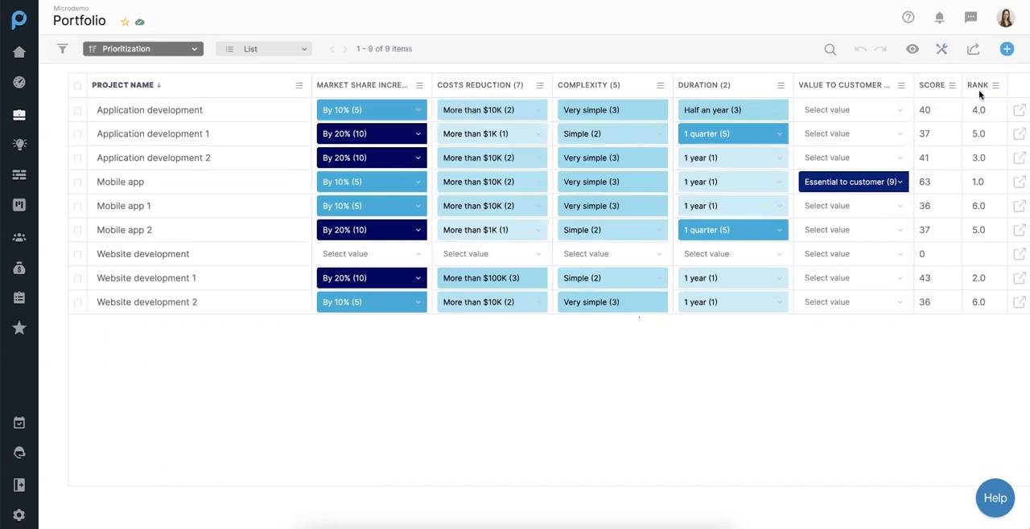
# Sort projects by rank, then show the roadmap map limited to the three top-ranked projects
pyautogui.click(977, 84)
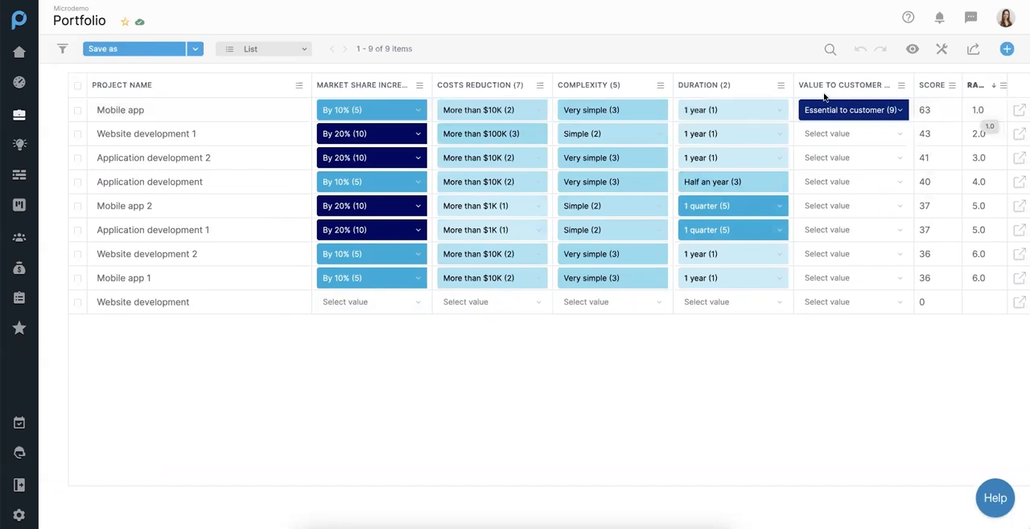
pyautogui.click(263, 48)
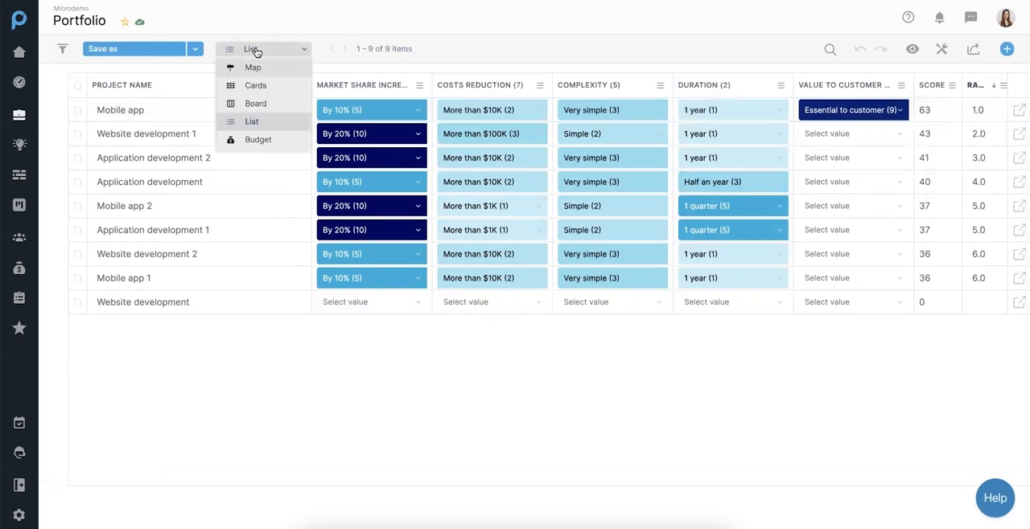
pyautogui.moveTo(255, 103)
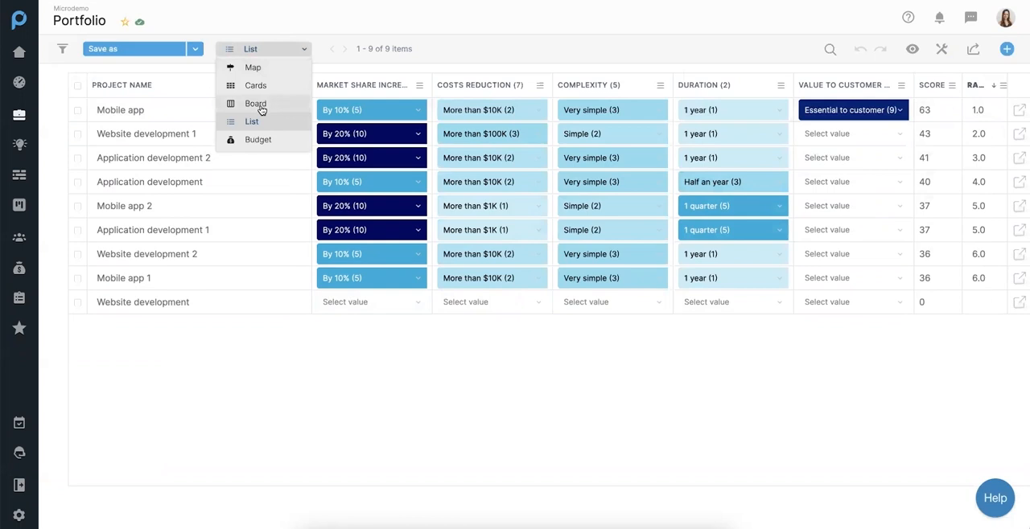
pyautogui.click(255, 103)
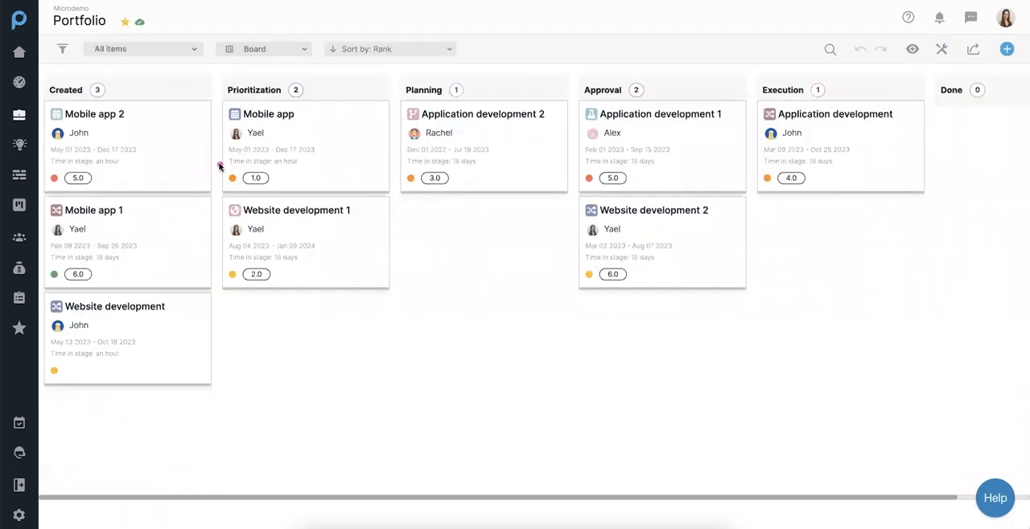
pyautogui.click(255, 178)
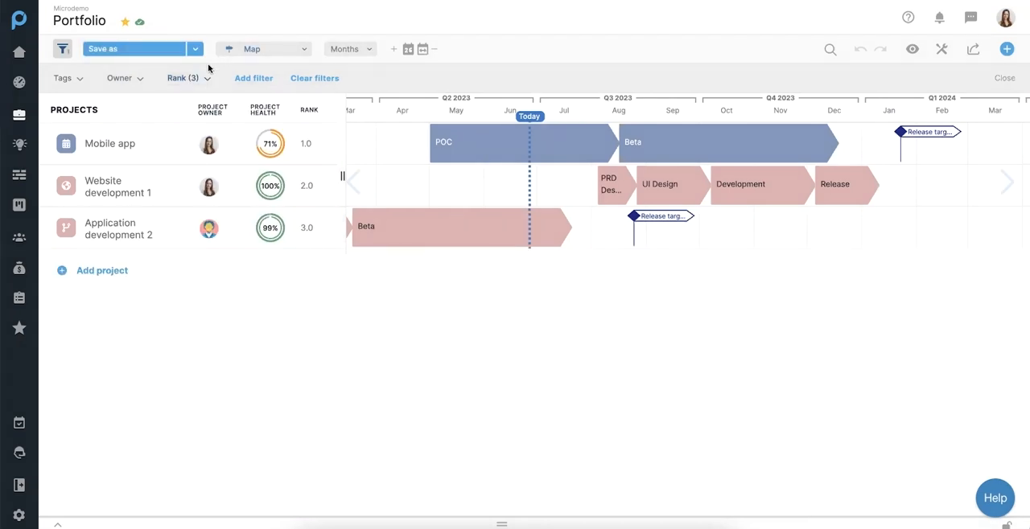
# On the board, move Website development to Prioritization with By 10% market share and More than $100K cost reduction
pyautogui.click(265, 49)
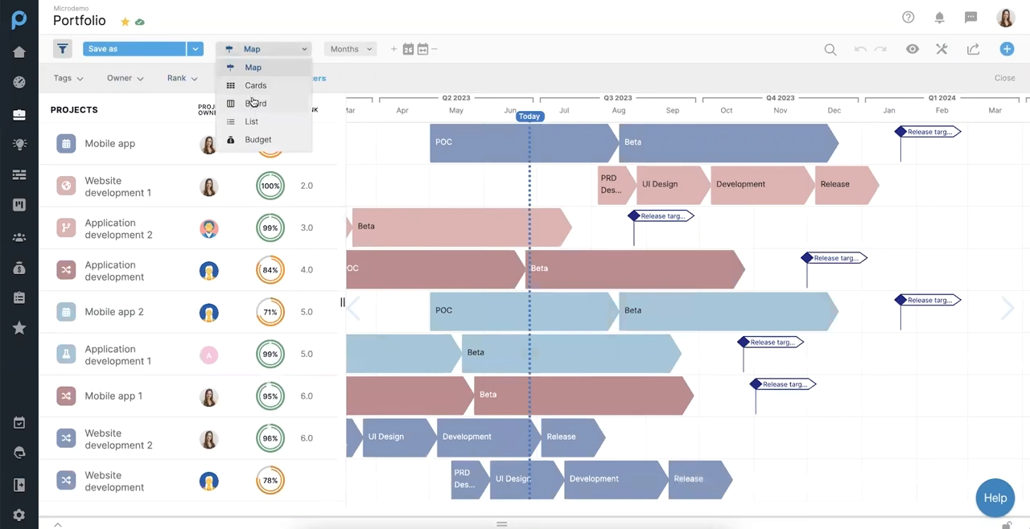
pyautogui.click(255, 103)
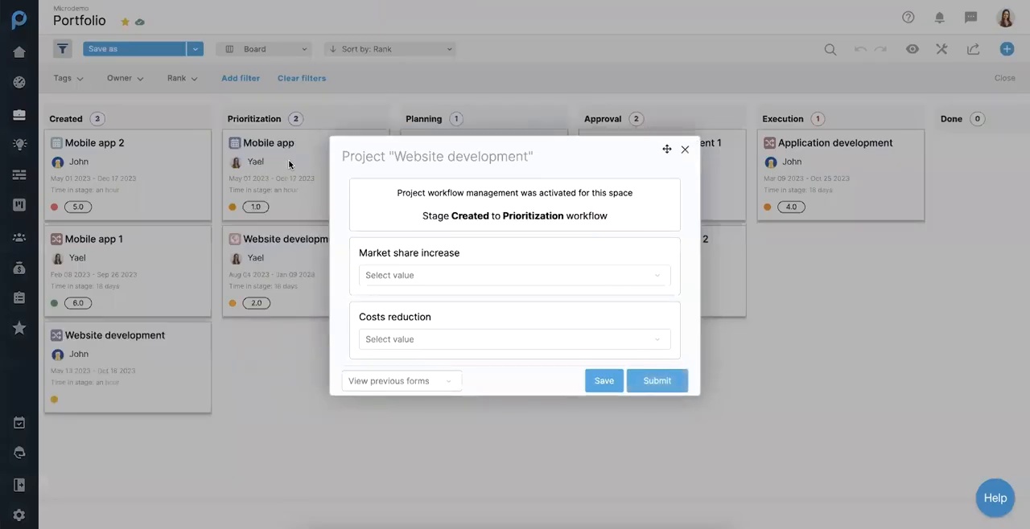
pyautogui.click(513, 275)
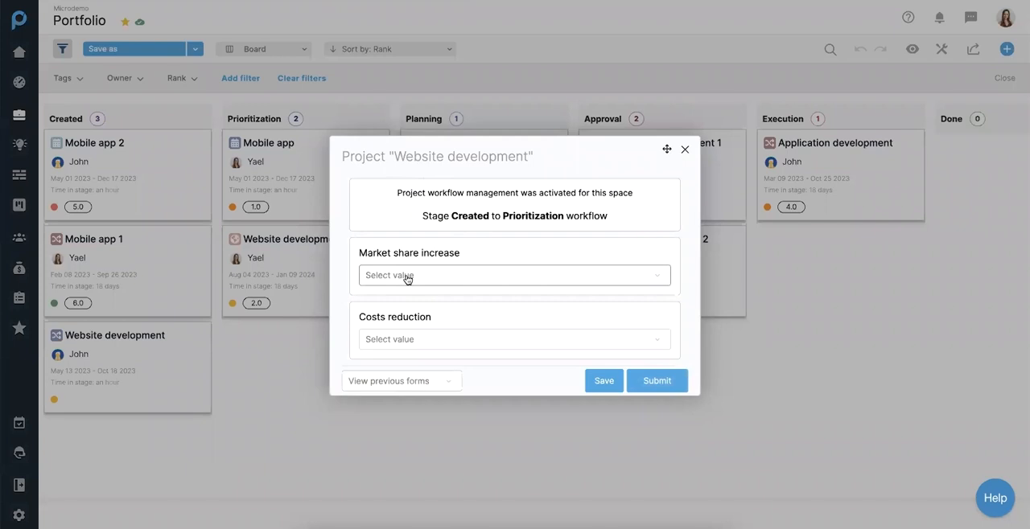
pyautogui.click(513, 275)
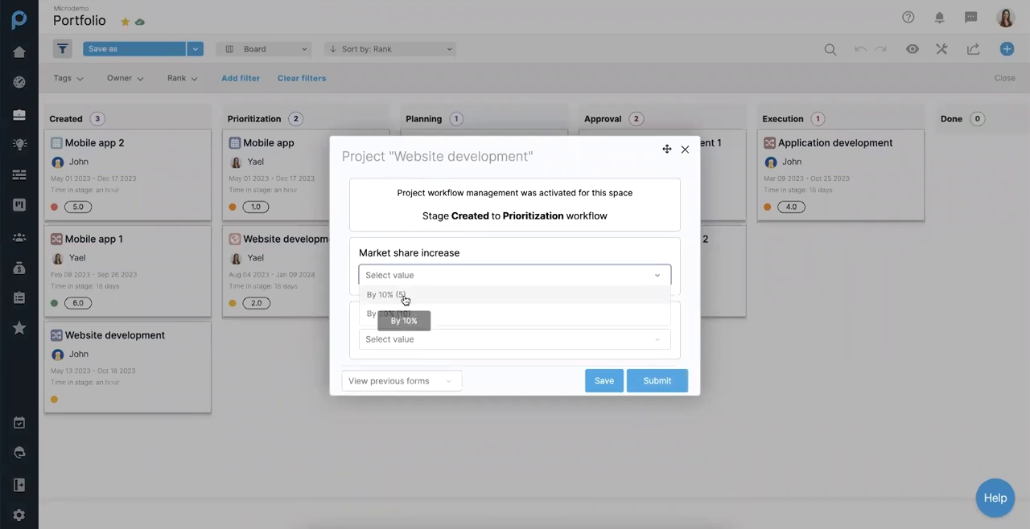
pyautogui.click(387, 294)
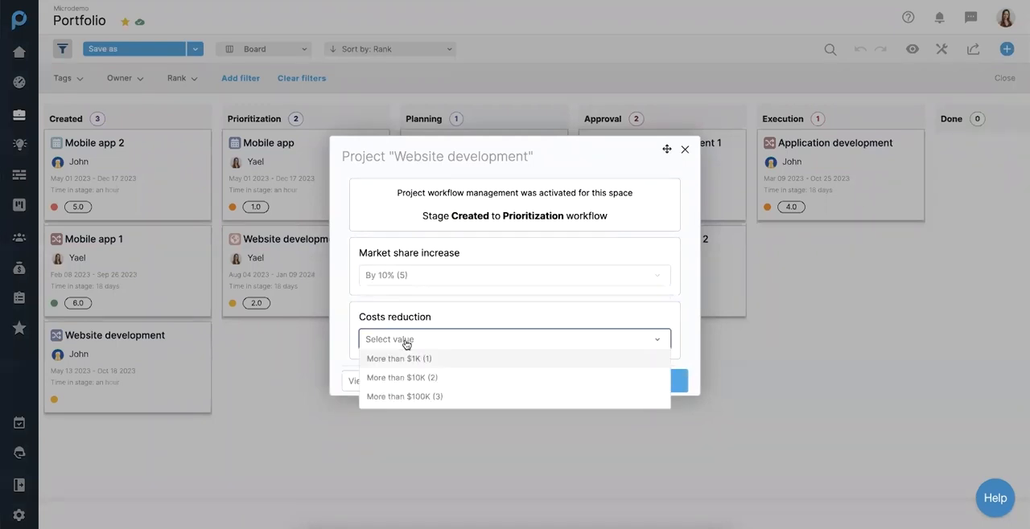
pyautogui.click(404, 397)
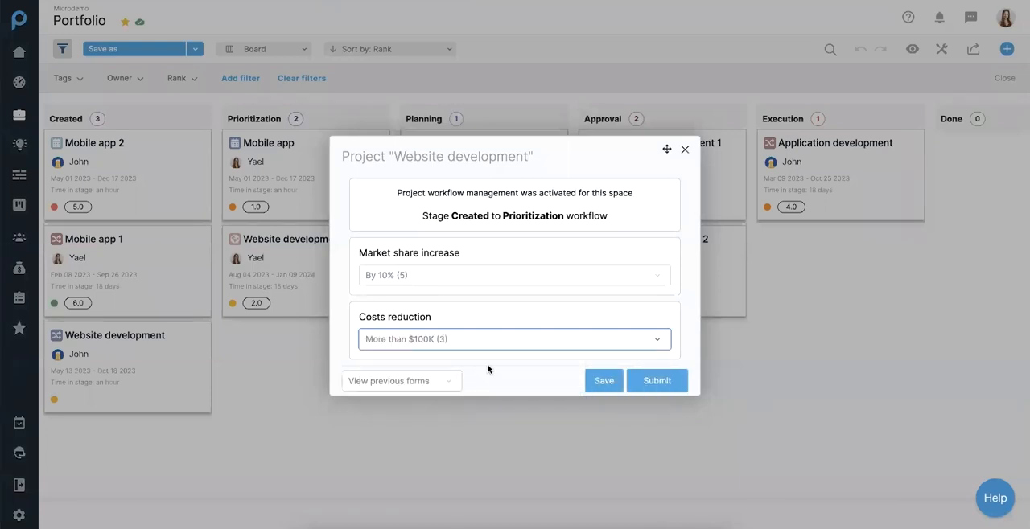
pyautogui.click(655, 380)
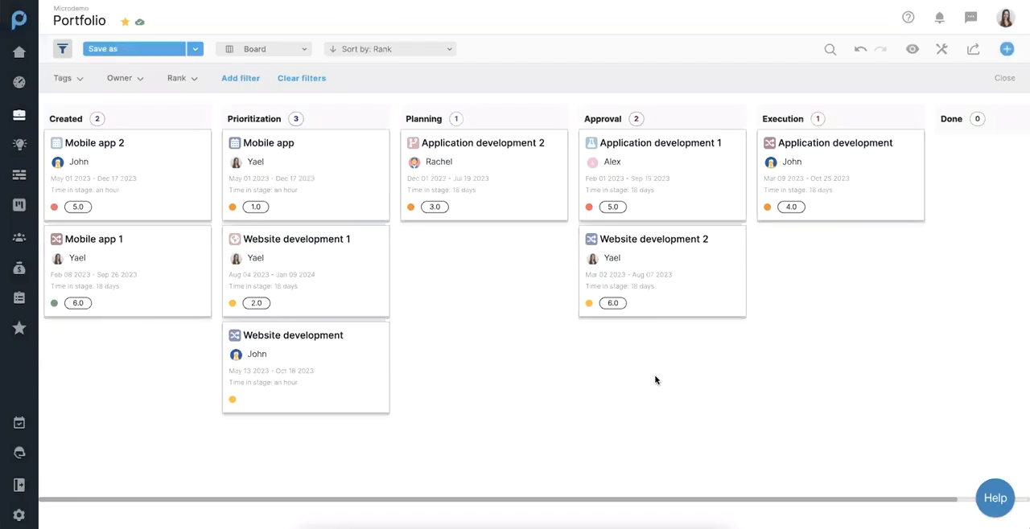